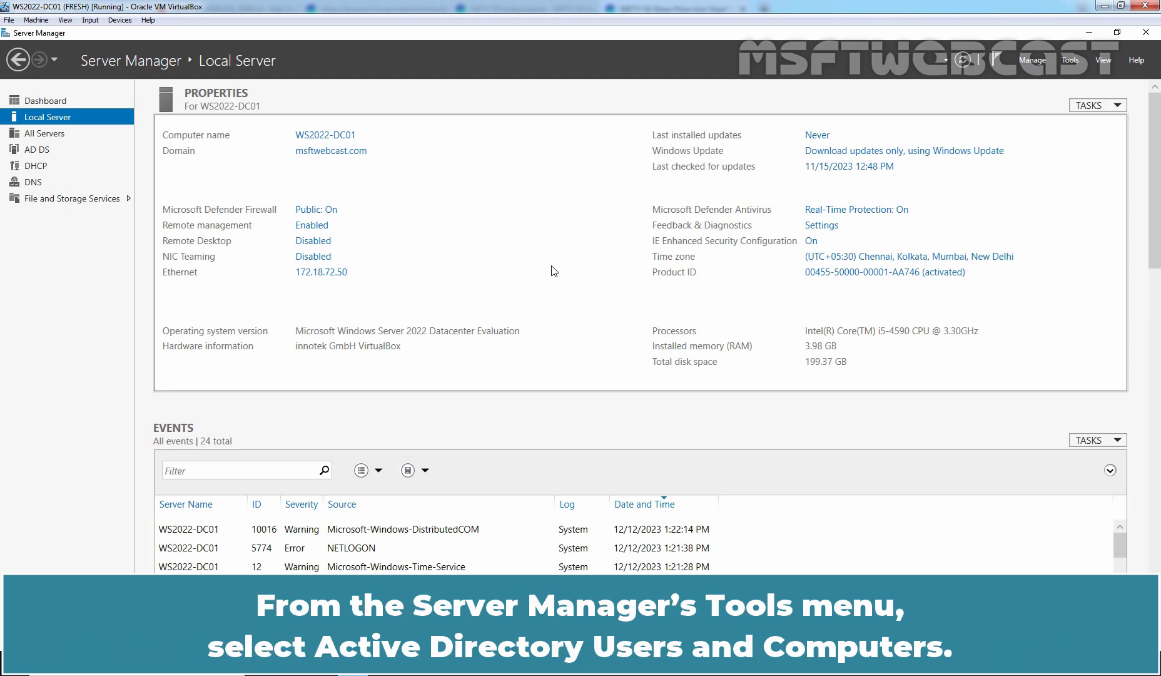
mouse_move(1070, 60)
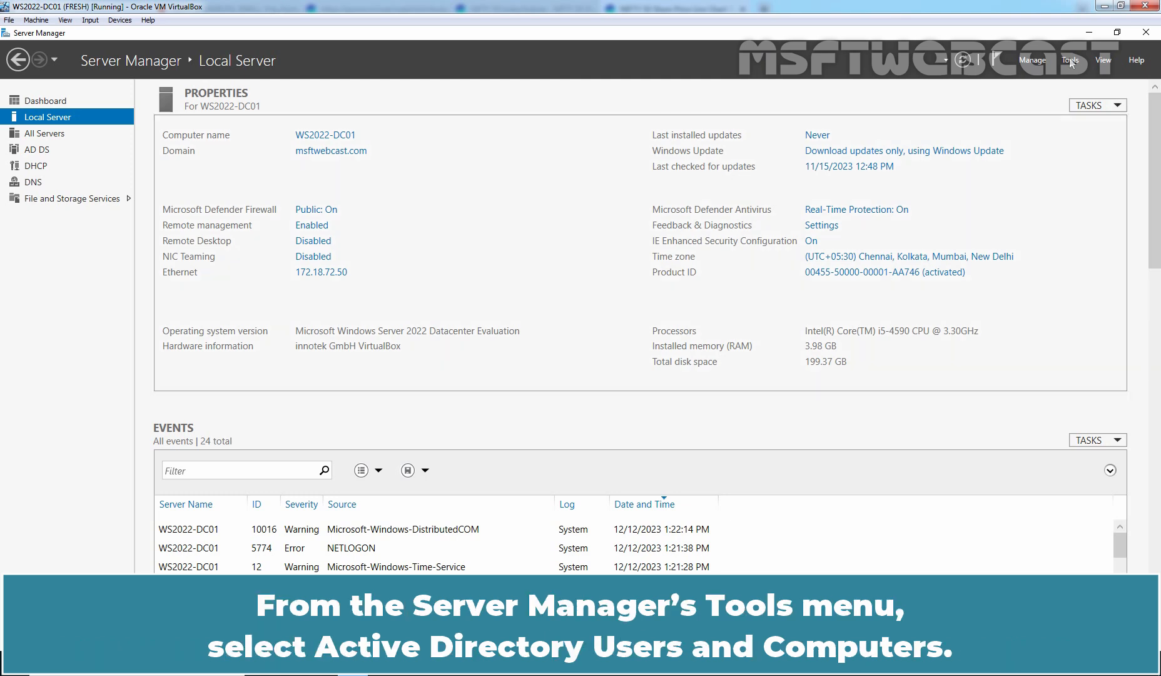
mouse_move(1023, 138)
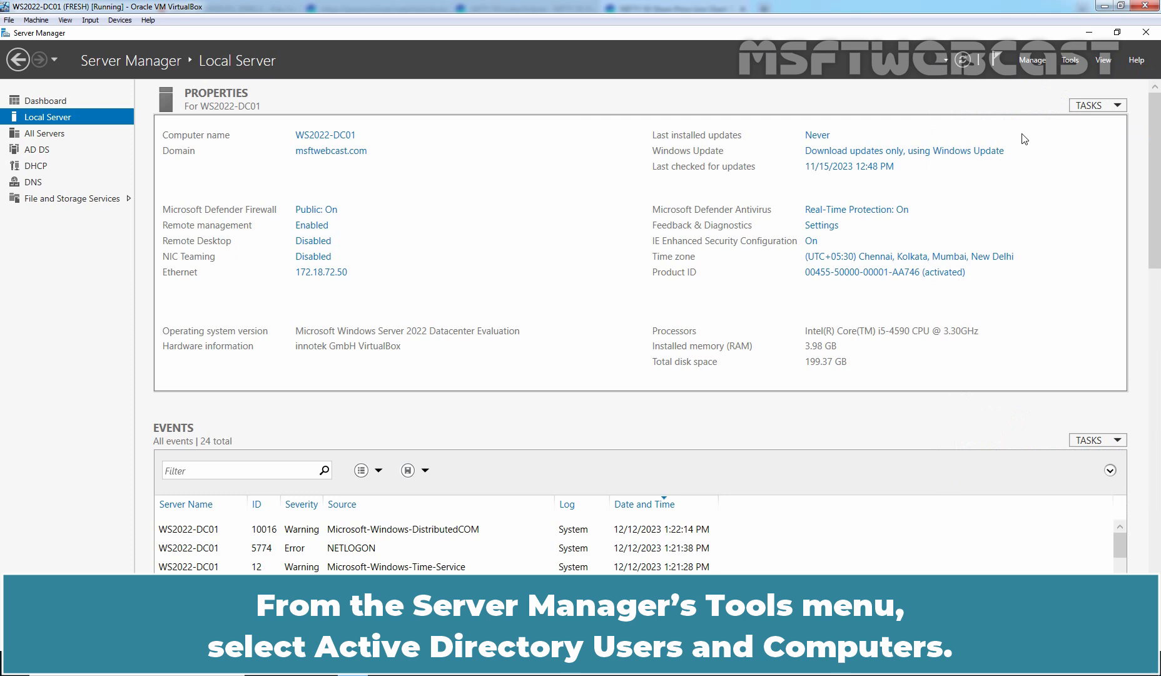
- Launch Active Directory Users and Computers from Server Manager's Tools menu
left_click(1069, 60)
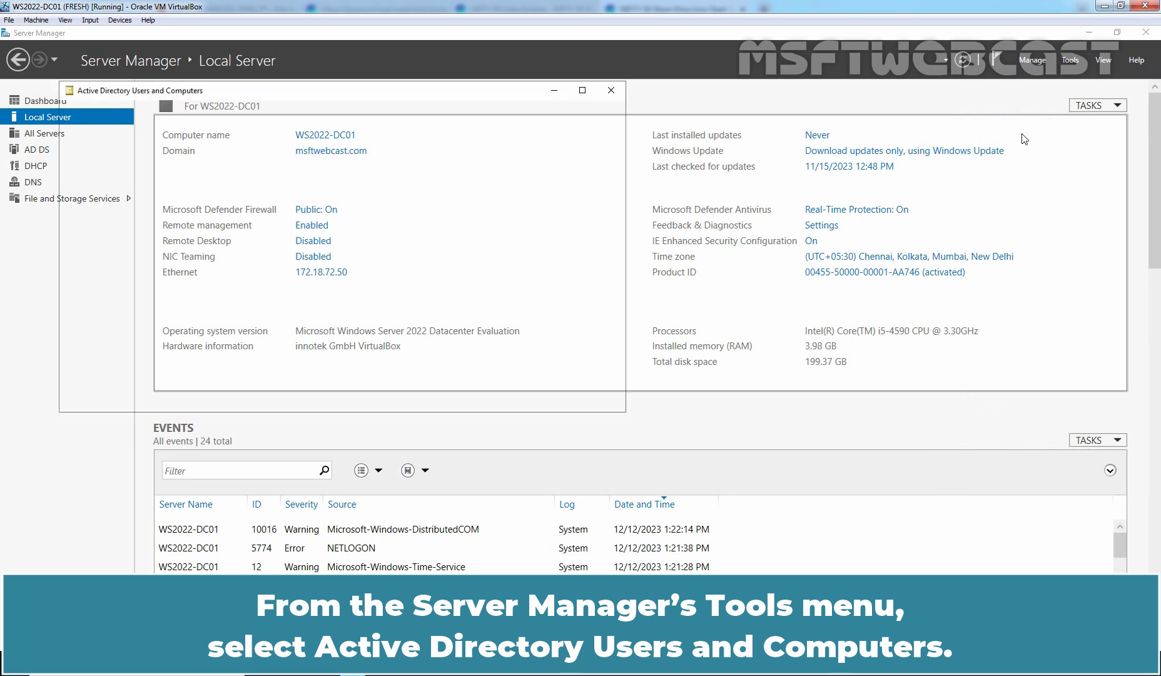
left_click(127, 229)
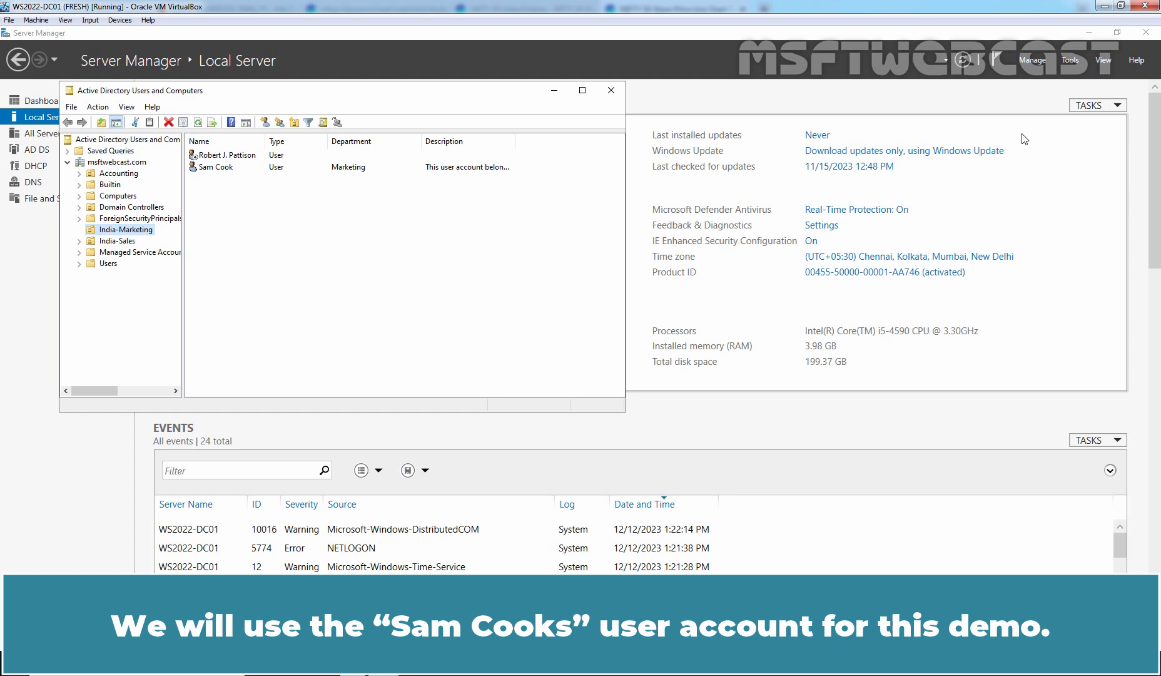
left_click(216, 166)
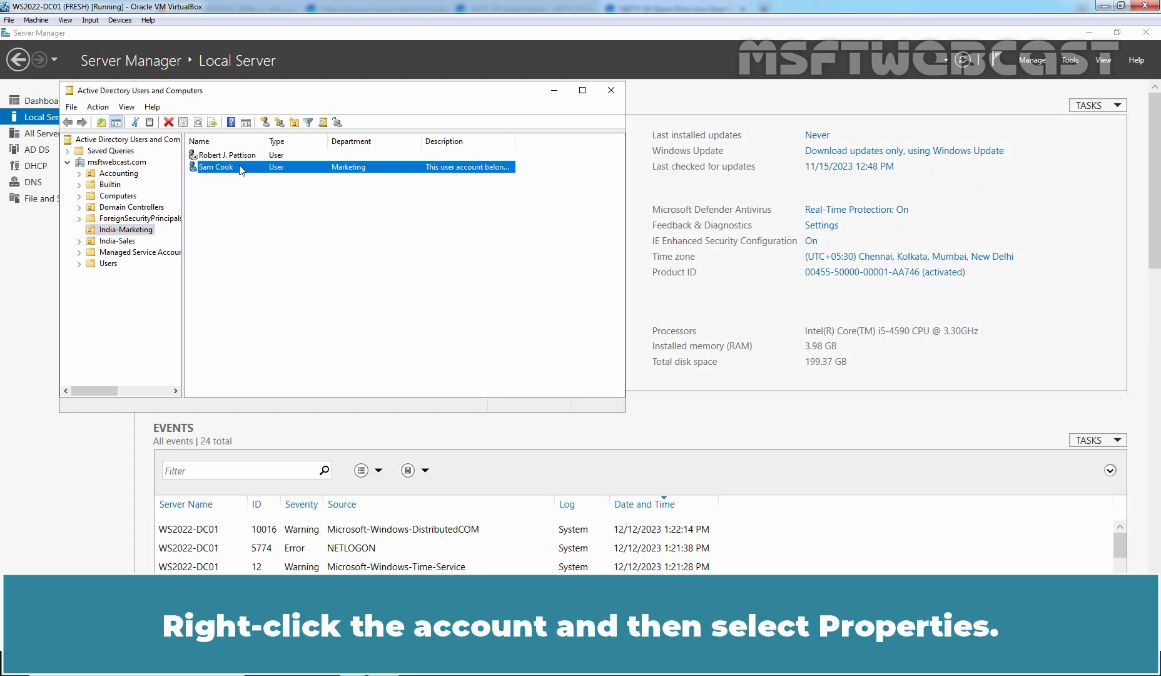
right_click(215, 167)
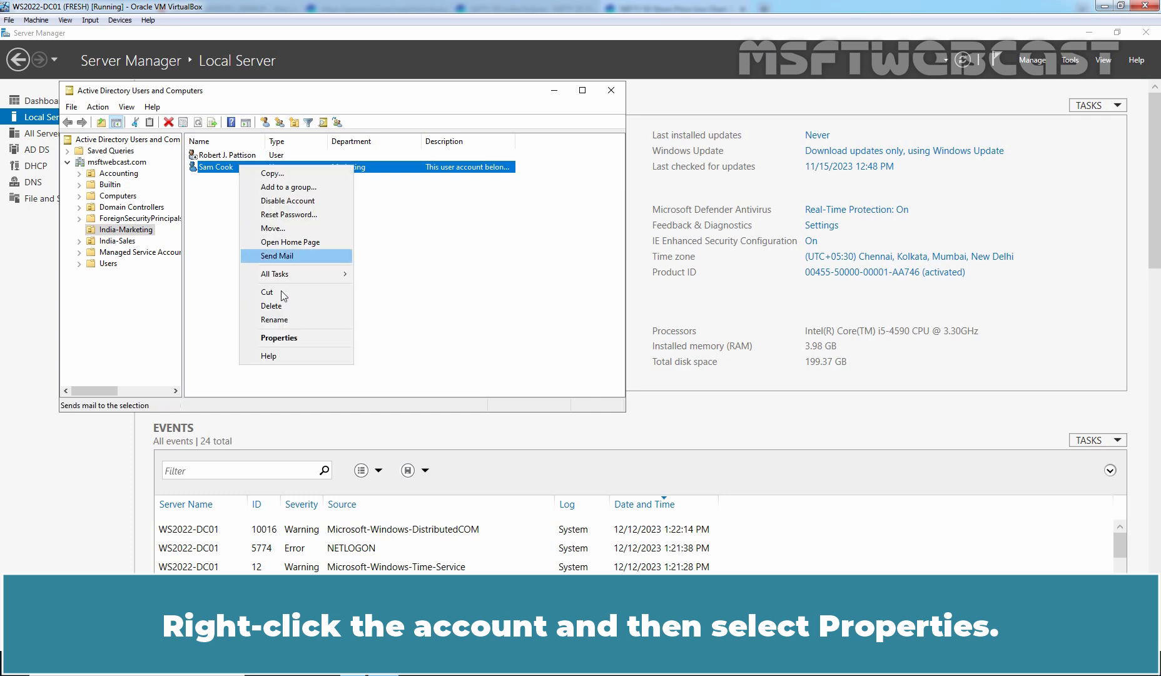
left_click(279, 337)
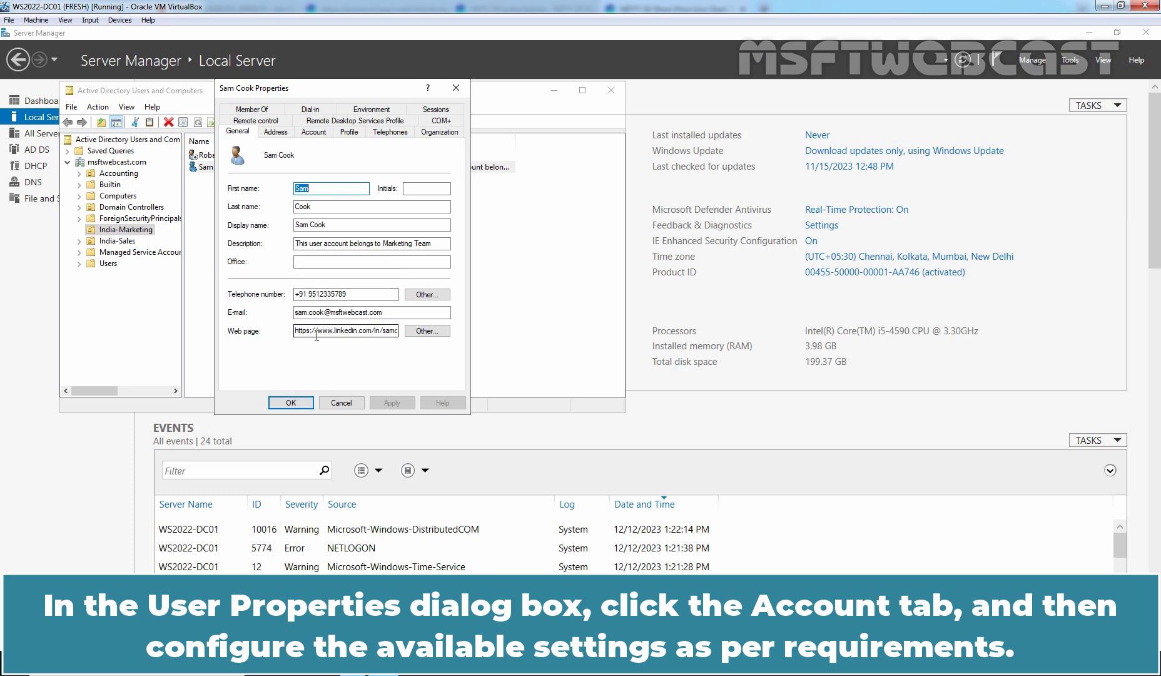
left_click(314, 132)
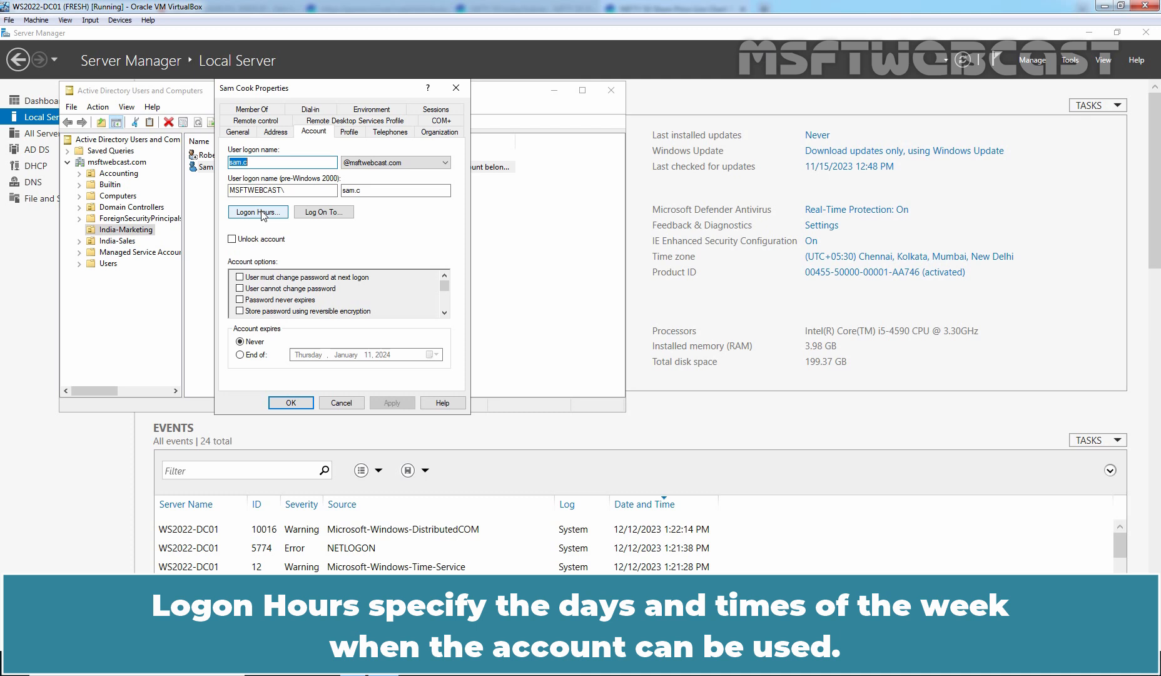
- Set Logon Hours to deny logon all day Saturday and Sunday
left_click(257, 213)
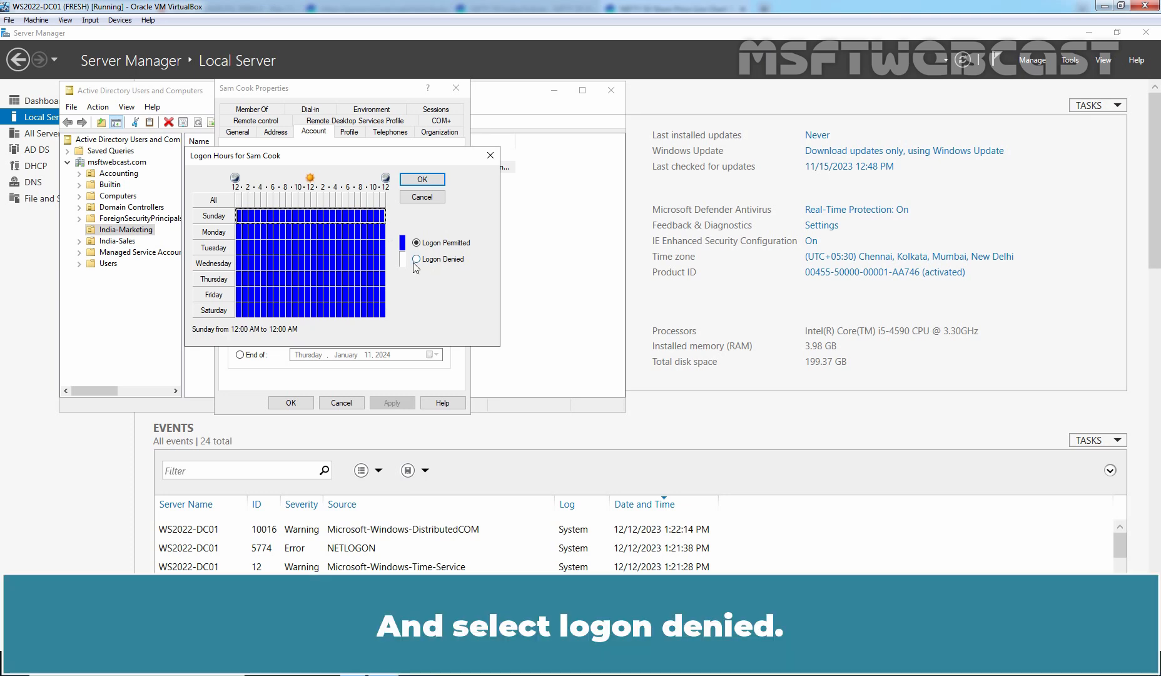
left_click(419, 259)
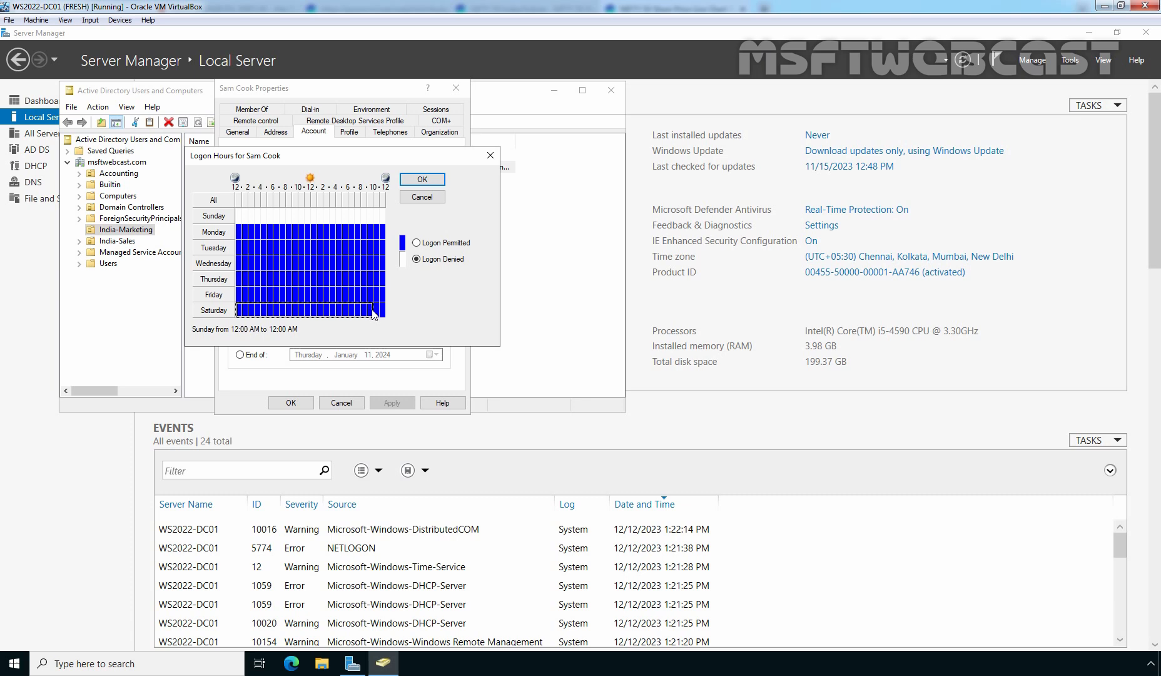
left_click(418, 258)
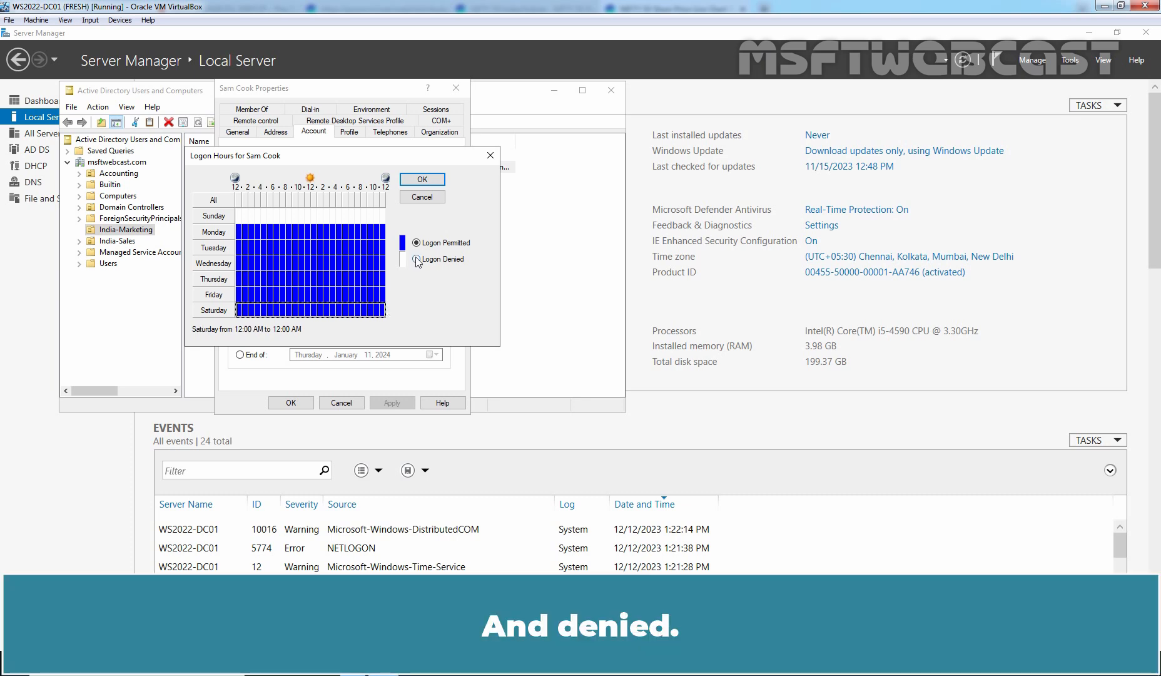
left_click(418, 259)
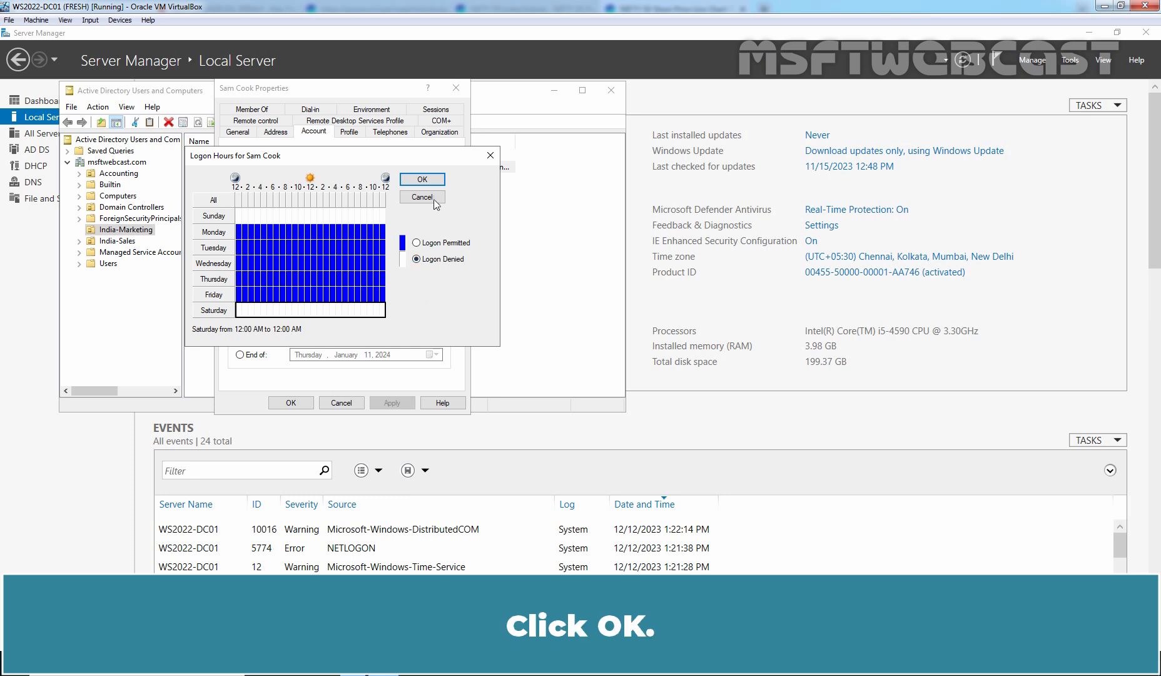
left_click(422, 178)
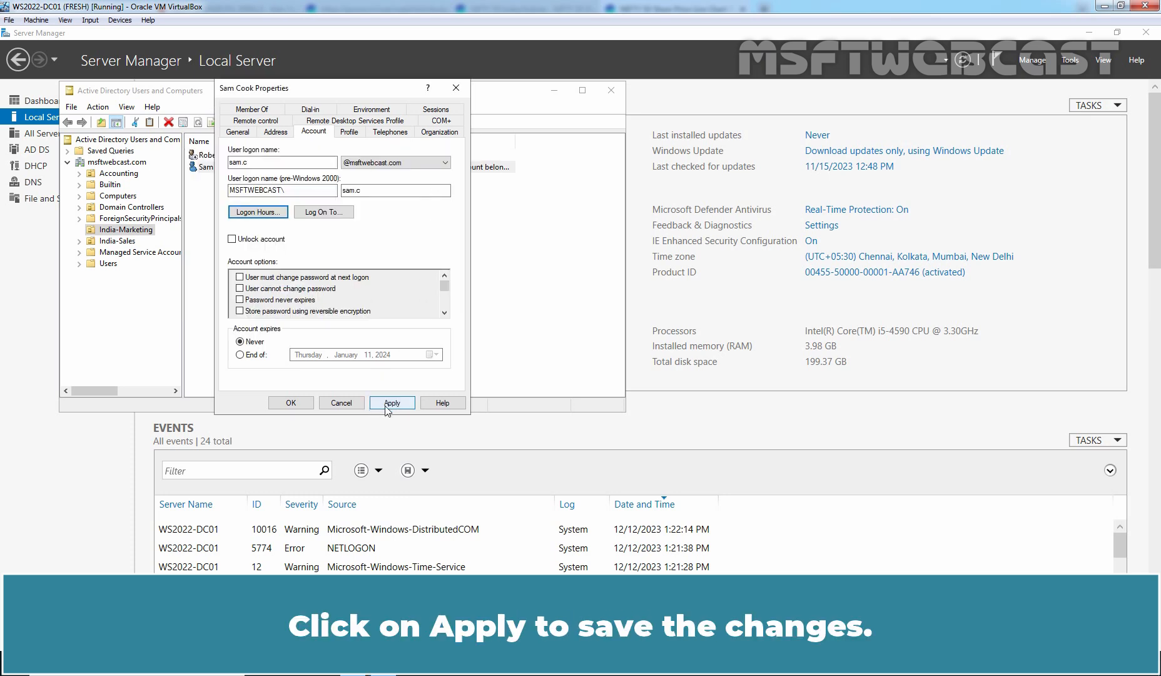
- Apply the weekday-only logon hours and bring up the logon workstations settings
left_click(392, 403)
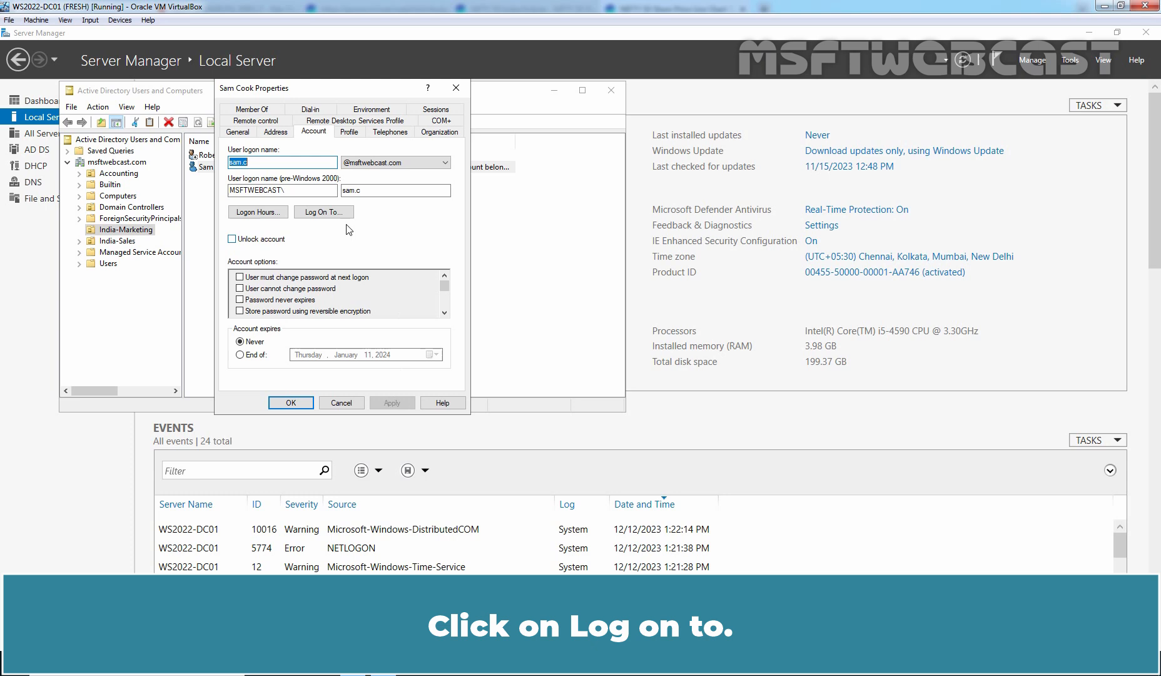
left_click(323, 213)
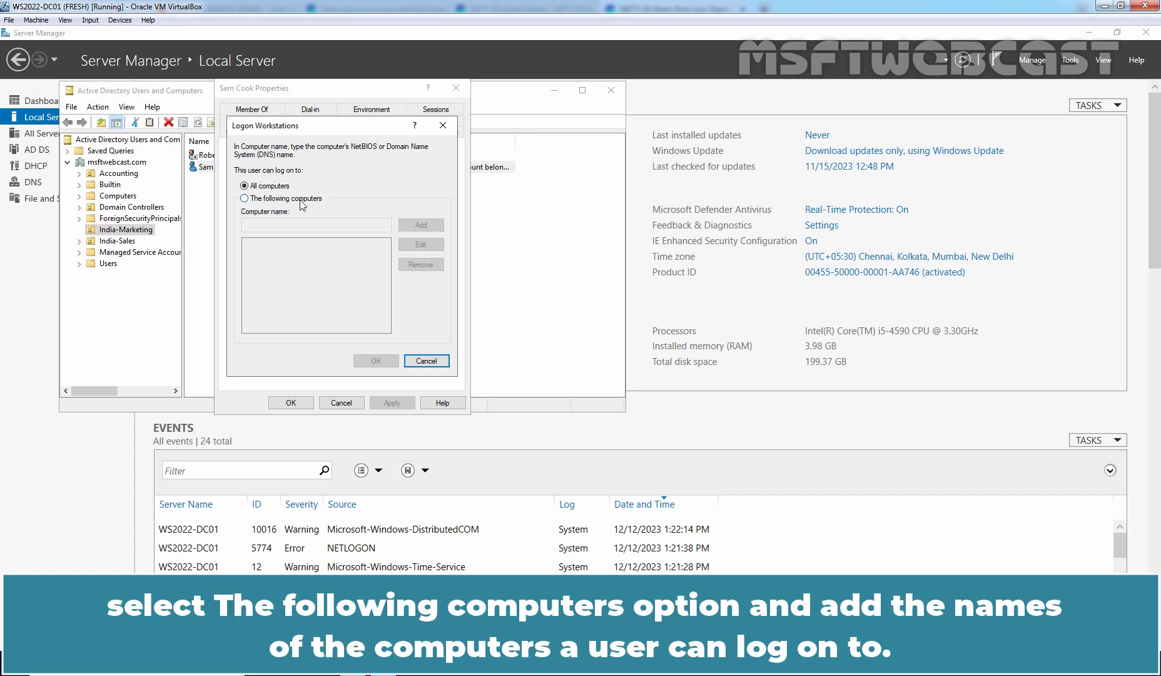
left_click(245, 198)
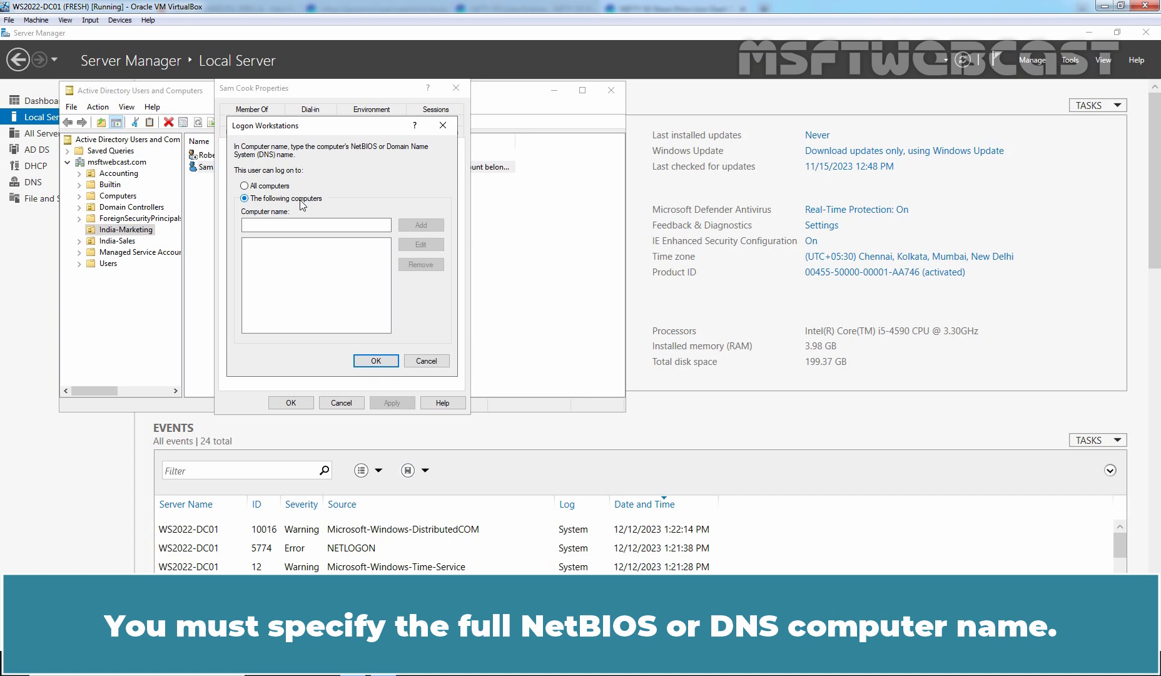
type("WIN10-CLI01")
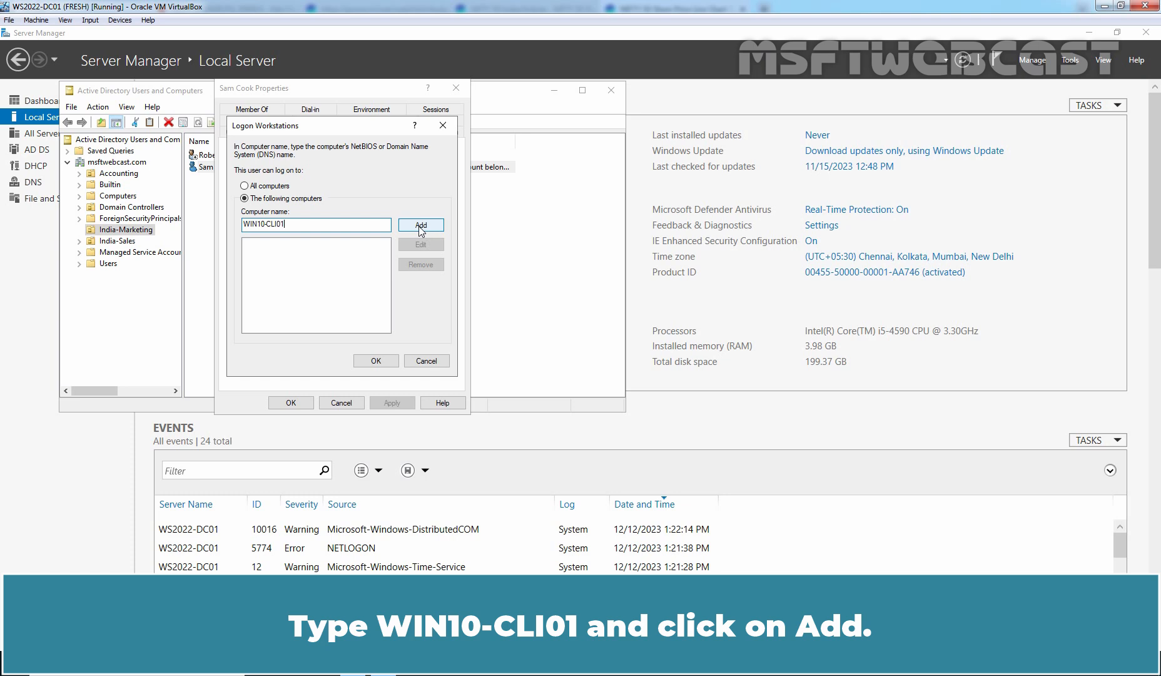
left_click(419, 224)
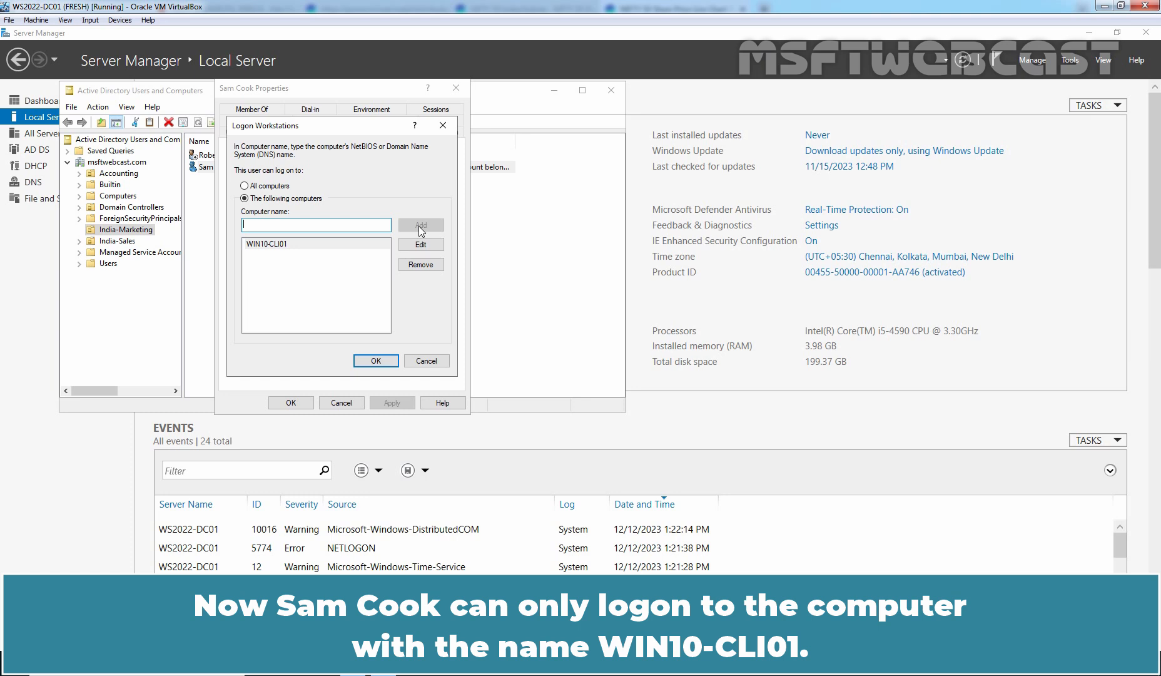
left_click(375, 361)
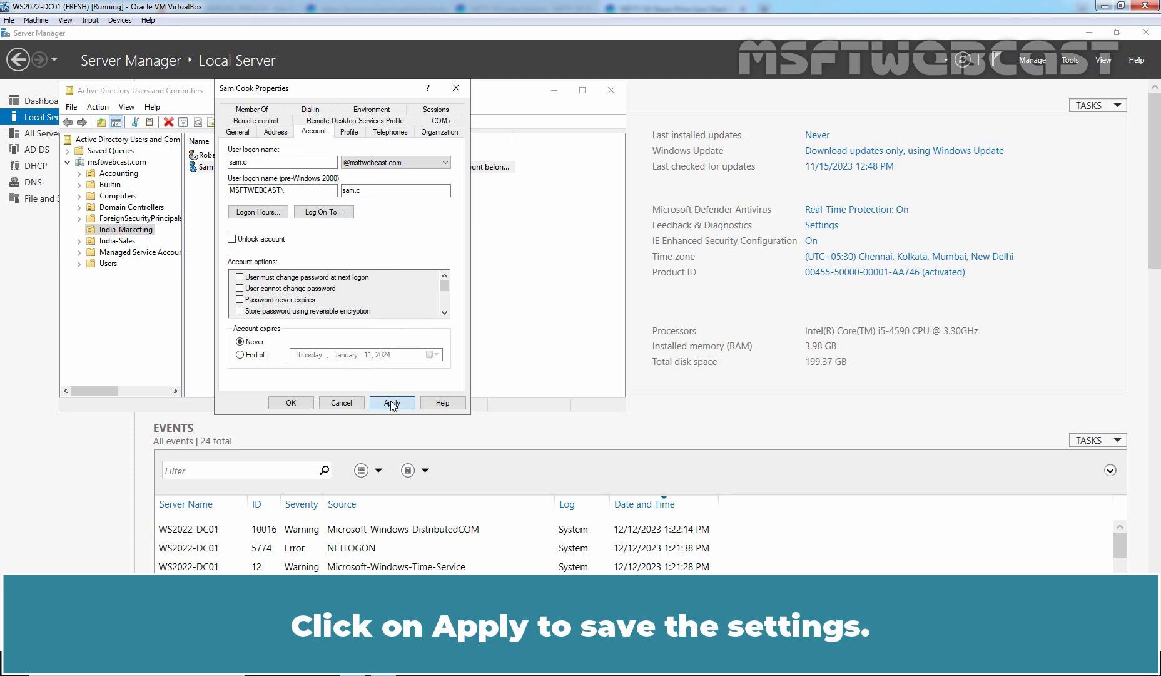
left_click(391, 403)
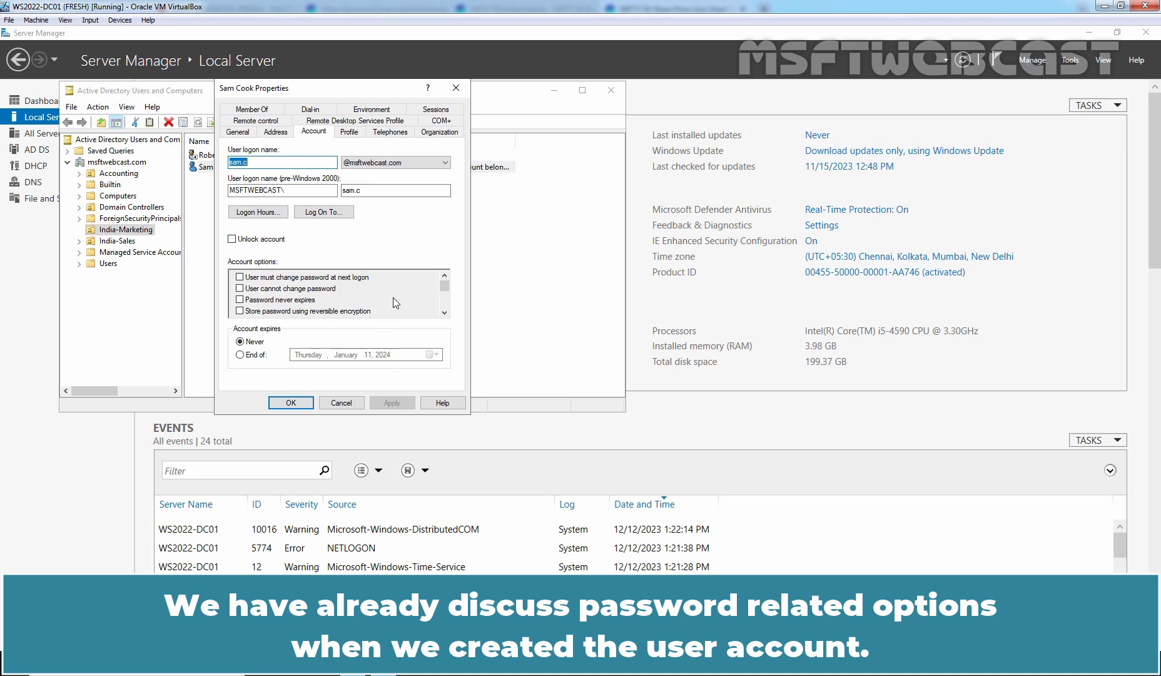
mouse_move(393, 291)
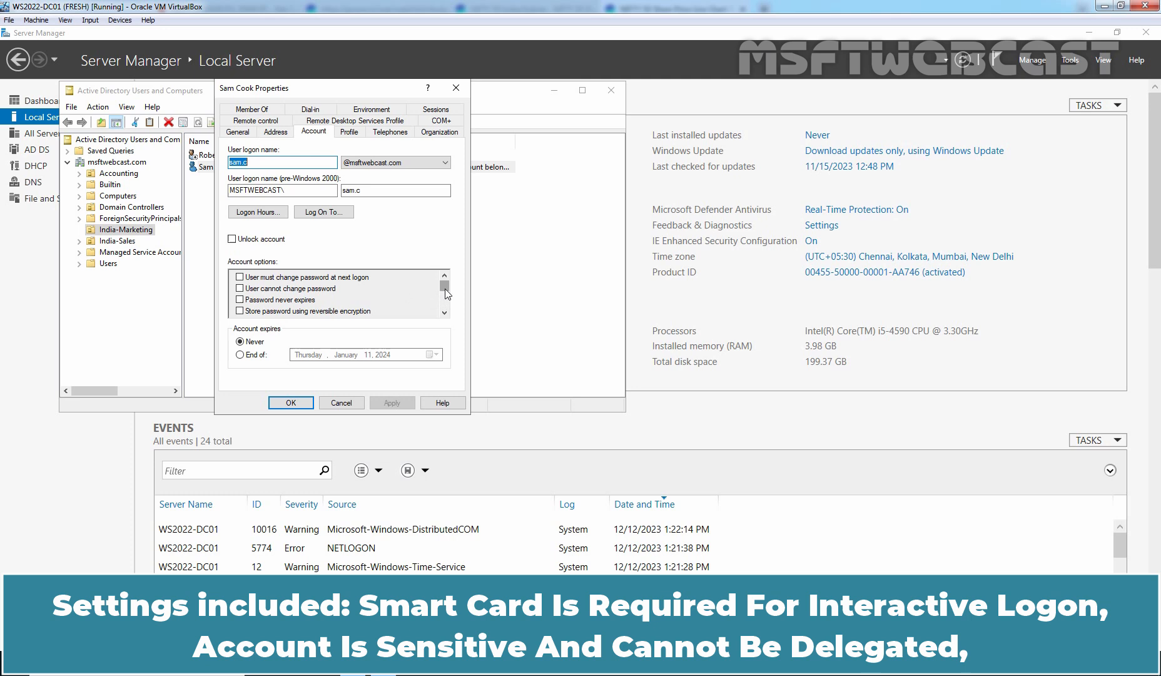
left_click(445, 293)
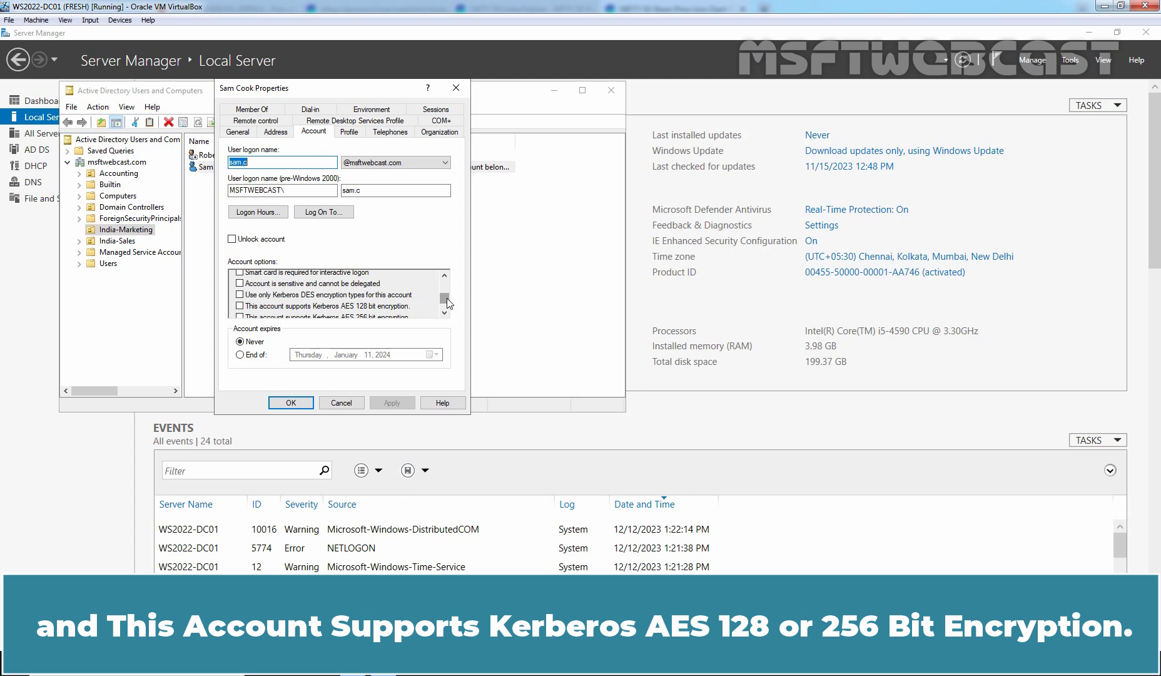
scroll("down", 3)
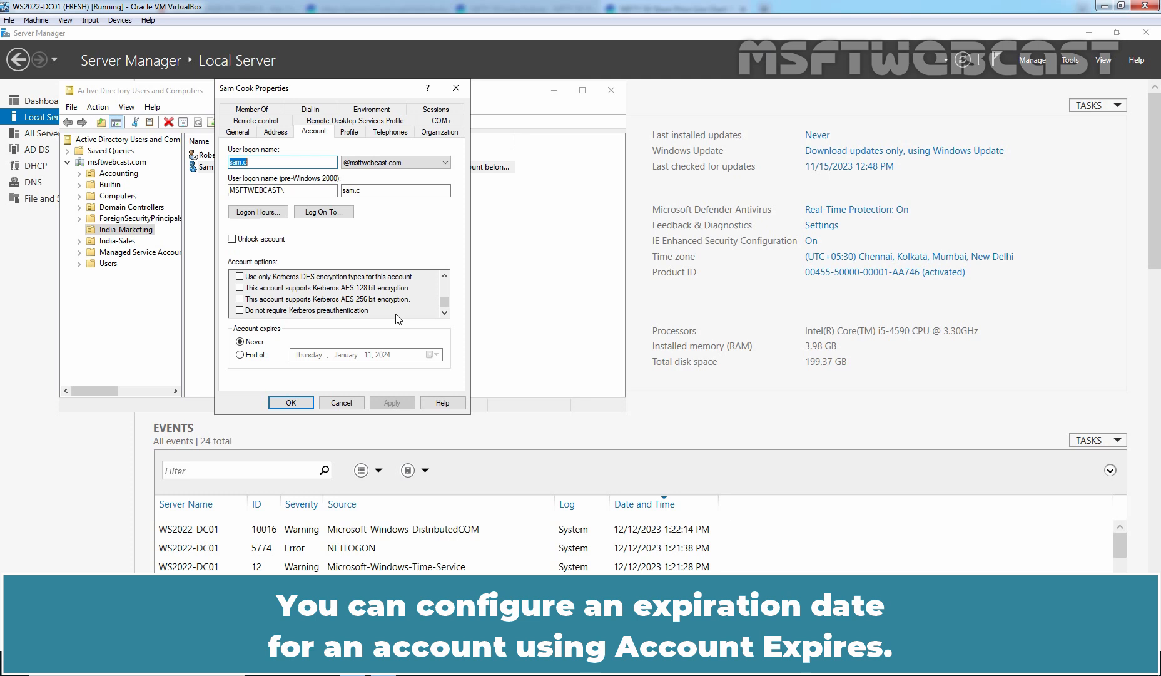
mouse_move(304, 338)
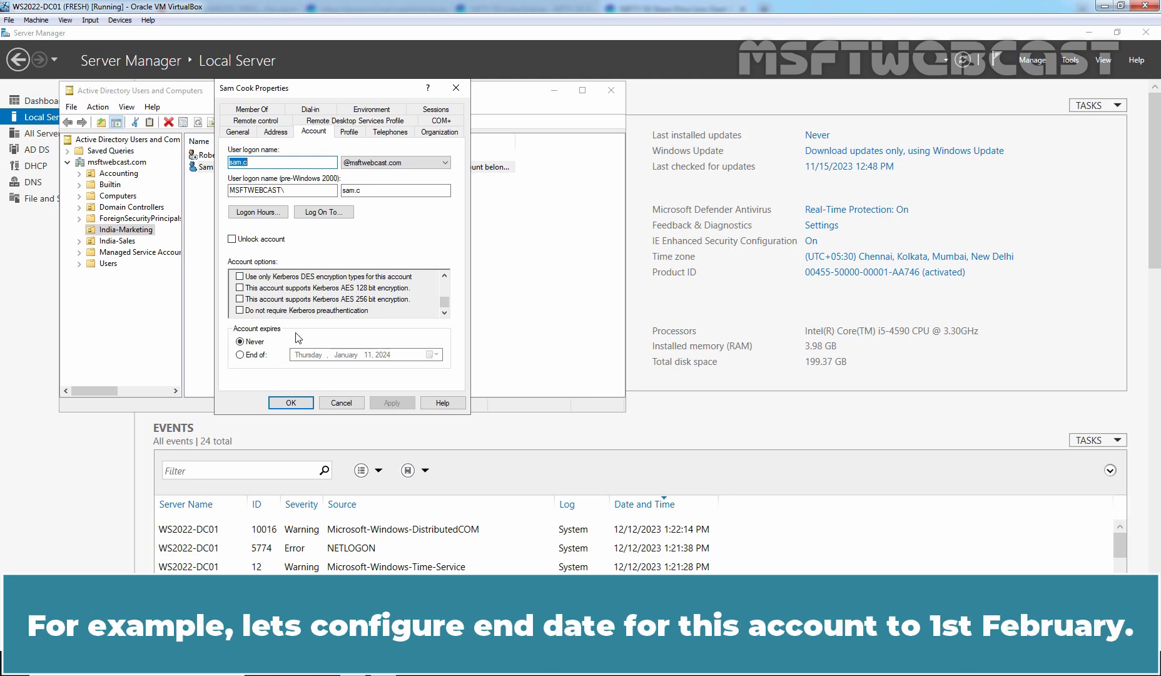
- Set the account to expire at end of 1 February 2024, apply, and close
left_click(240, 354)
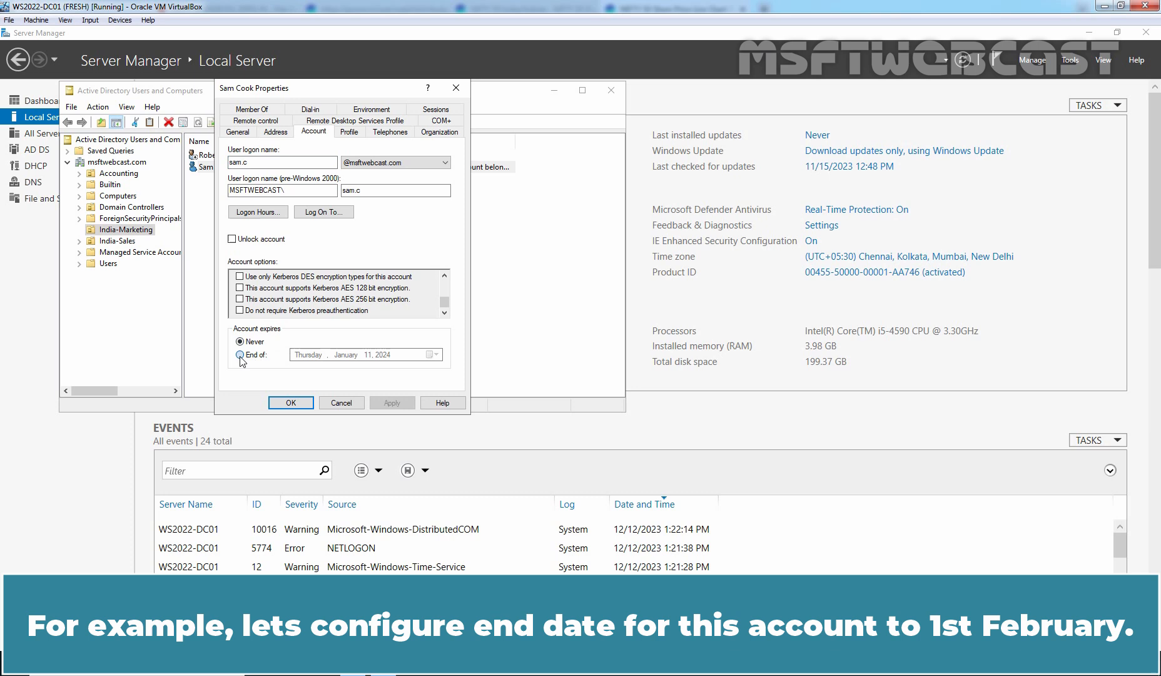
left_click(241, 354)
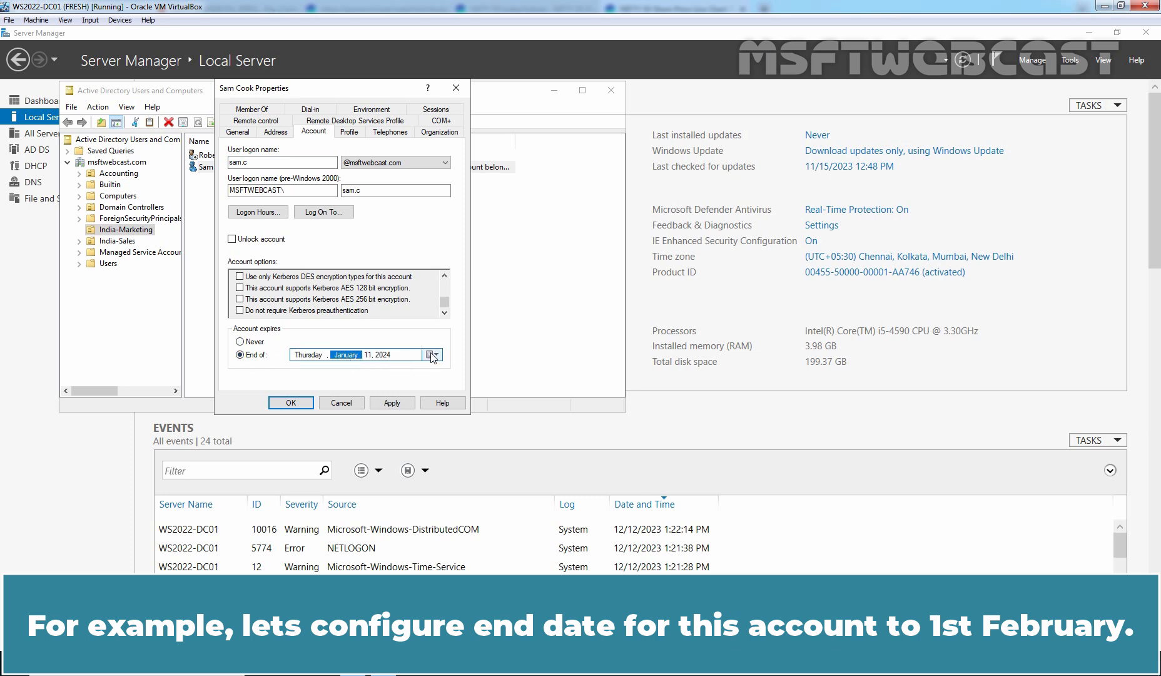
left_click(433, 354)
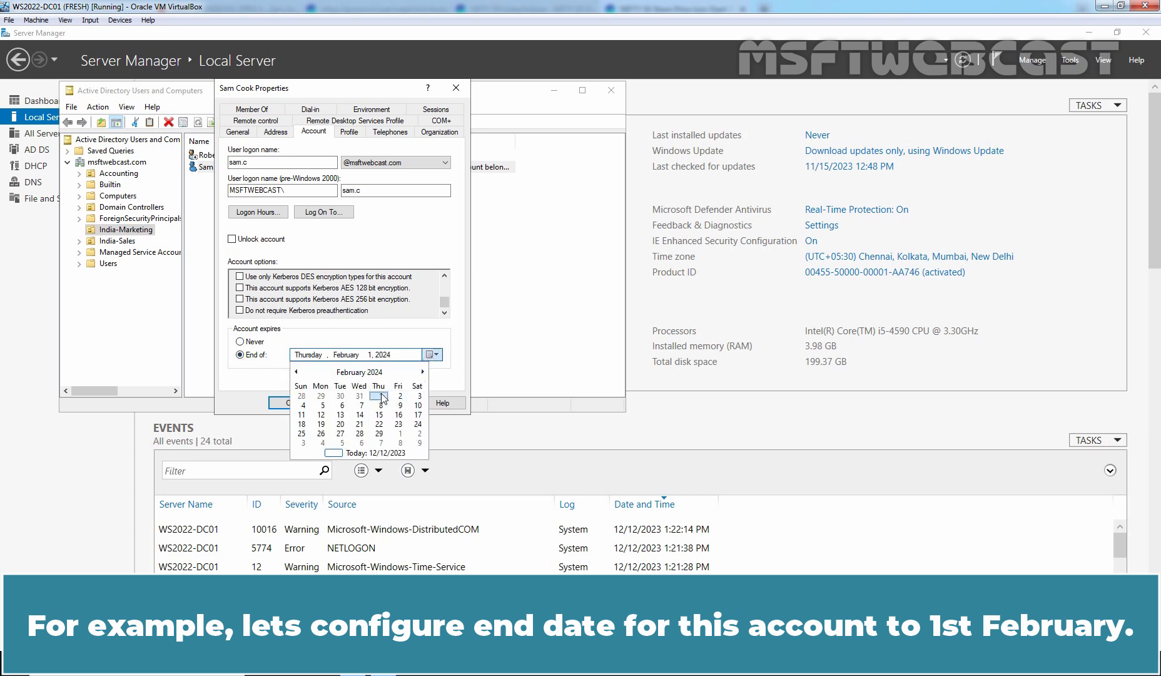
left_click(398, 433)
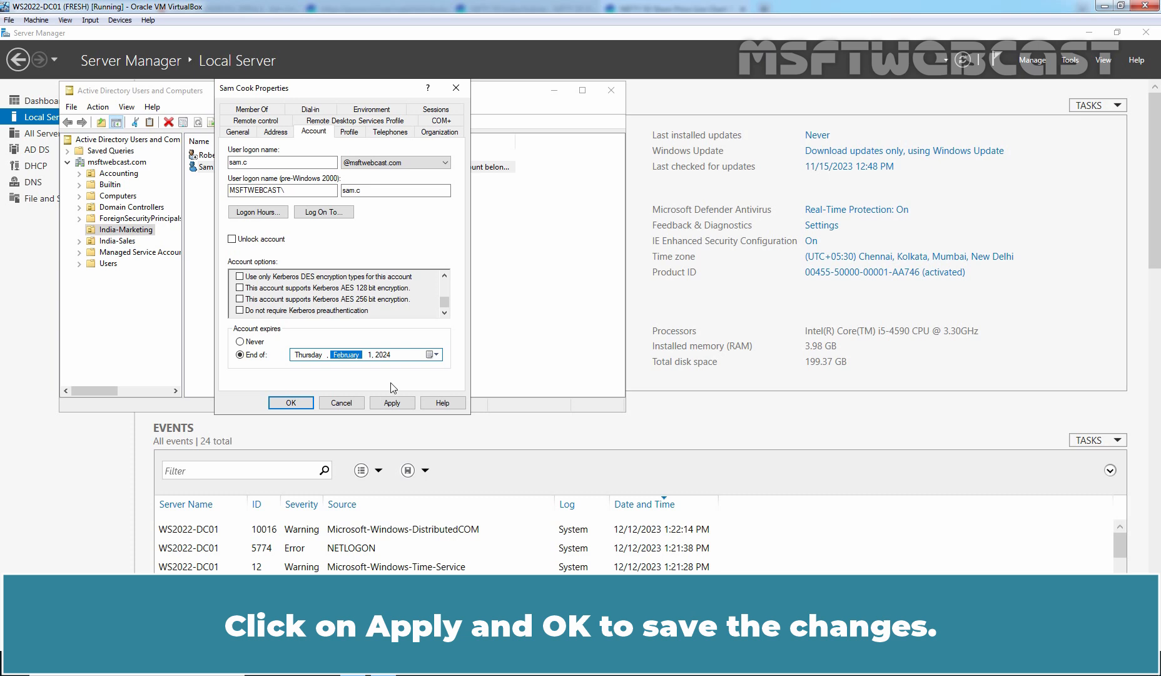
left_click(392, 402)
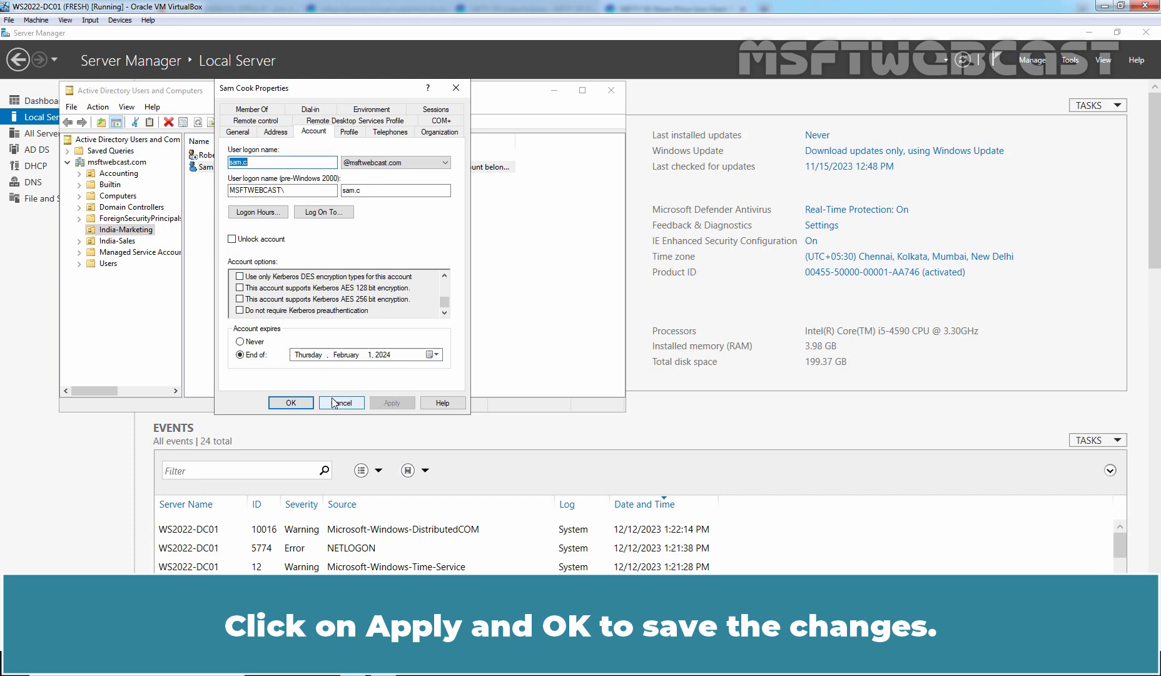
left_click(291, 402)
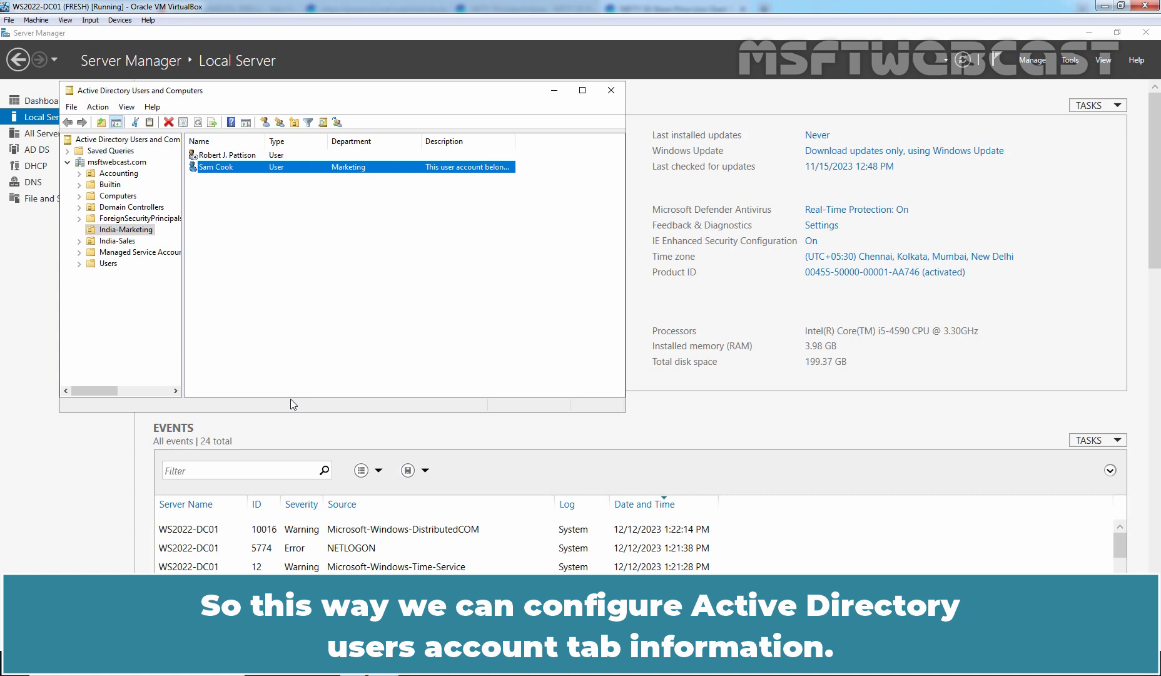